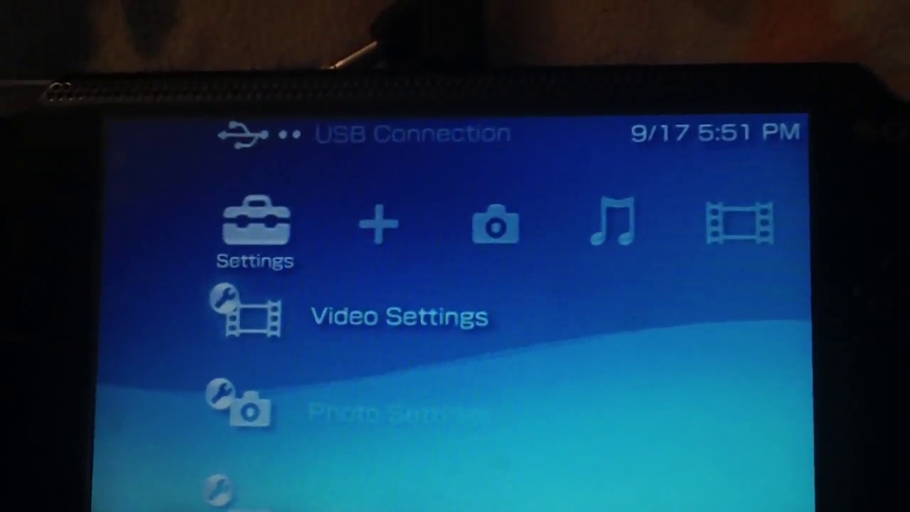
# Step: Select USB Connection in Settings so the PC recognizes the Memory Stick
pyautogui.scroll(-3)
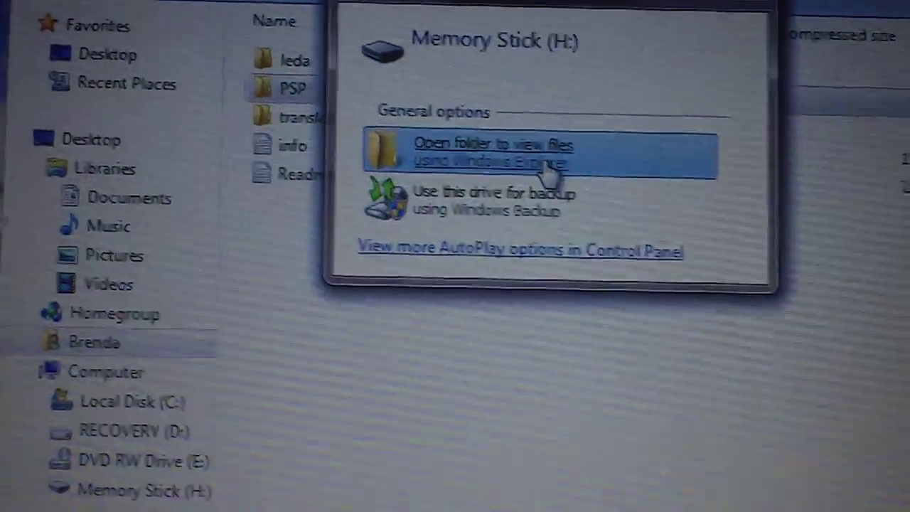
# Step: Browse the Memory Stick from AutoPlay and merge the installer's PSP folder onto it
pyautogui.click(490, 153)
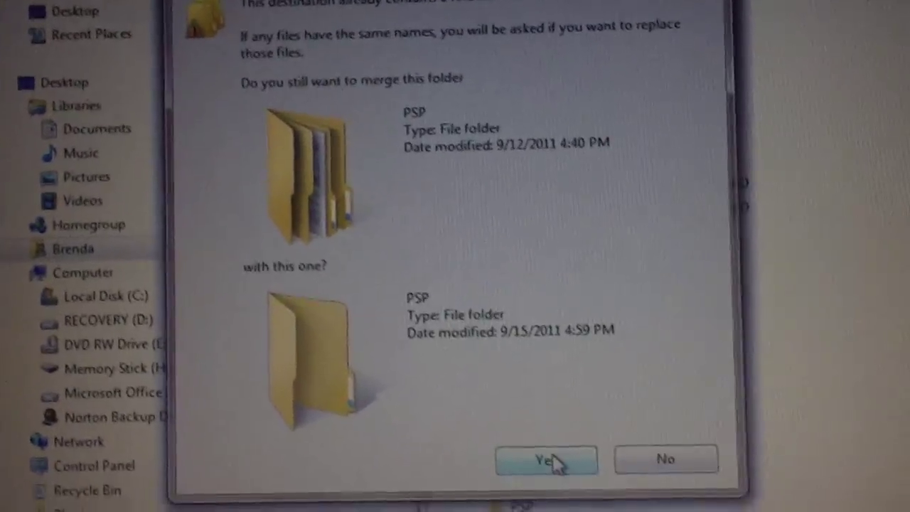
pyautogui.click(546, 458)
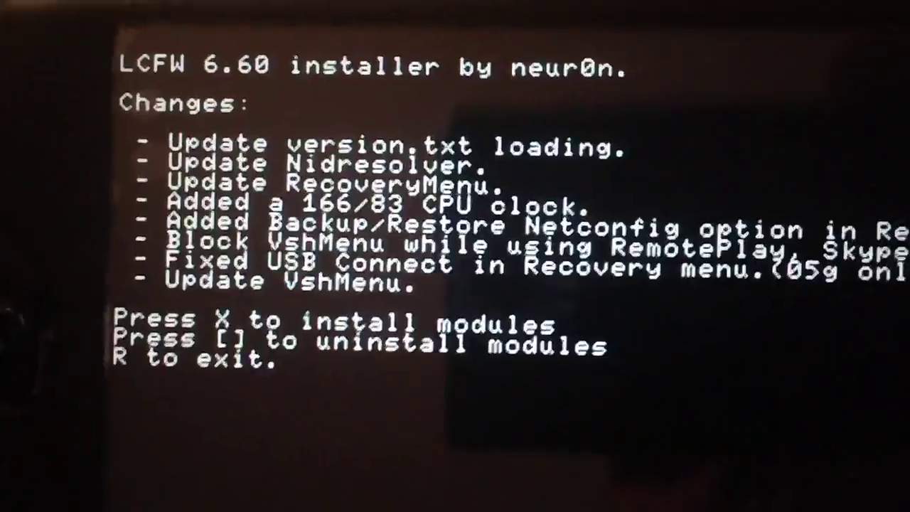
# Step: Install the 6.60 LME modules from the LCFW installer
pyautogui.press('x')
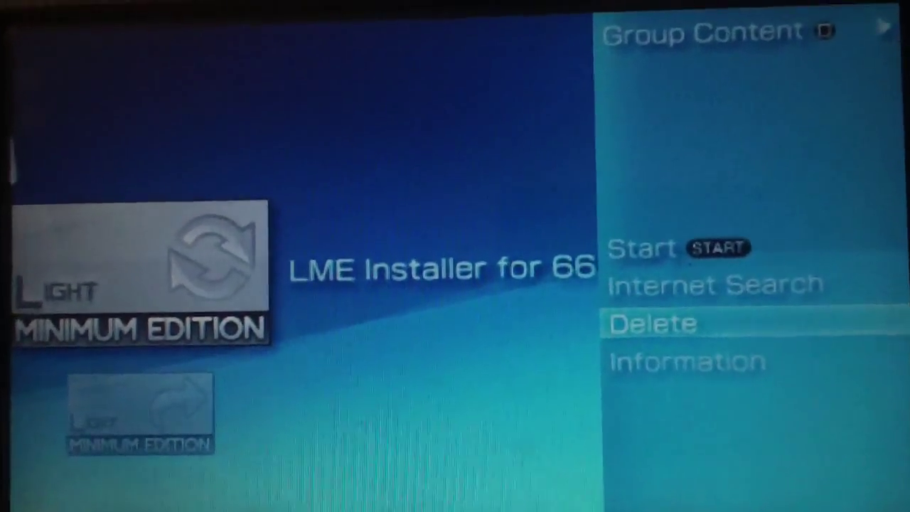
# Step: Delete the LME Installer from the game list
pyautogui.click(652, 323)
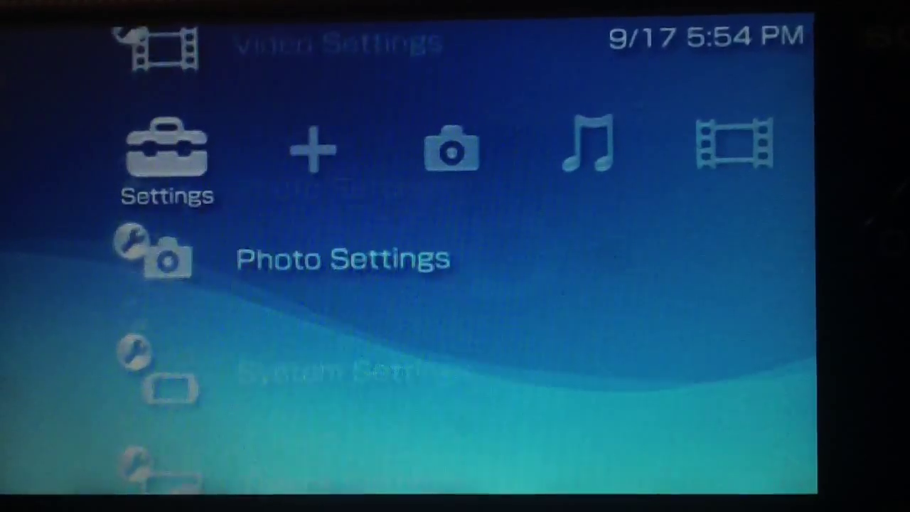
# Step: Move down the Settings column past Photo Settings toward System Settings
pyautogui.press('Down')
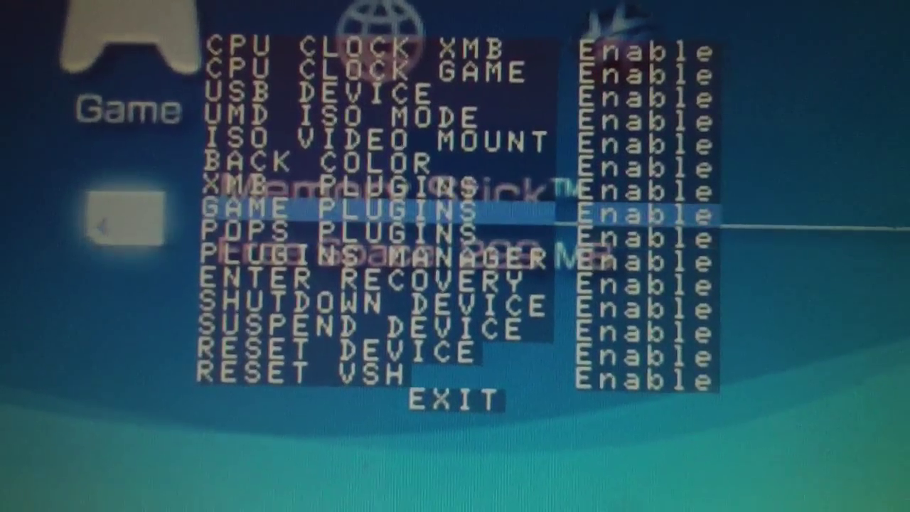
# Step: Set GAME PLUGINS and POPS PLUGINS to Disable, leaving the remaining VSH options enabled
pyautogui.press('down')
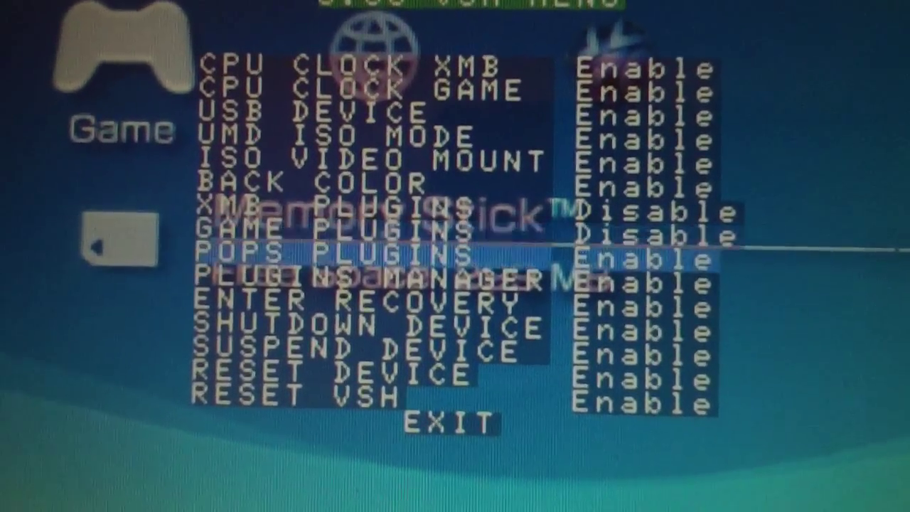
pyautogui.press('up')
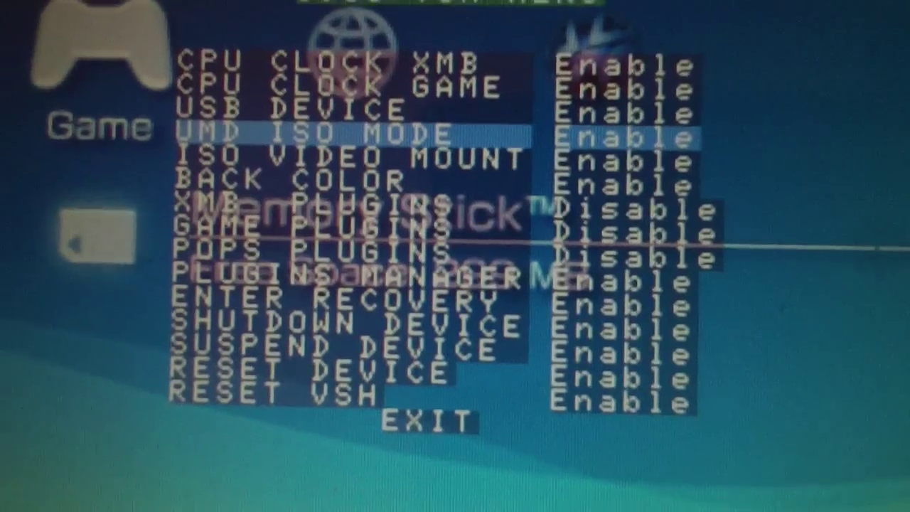
pyautogui.press('down')
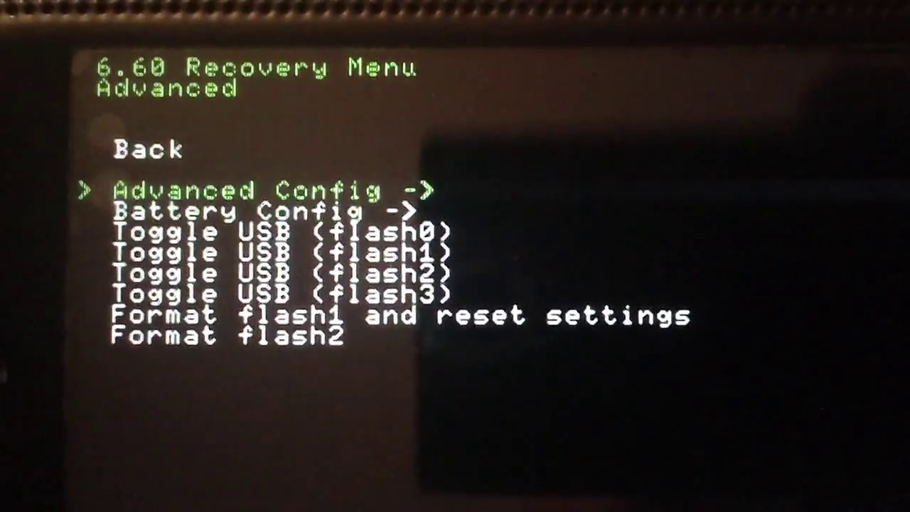
# Step: Move between Battery Config and Back on the recovery menu's Advanced page
pyautogui.press('down')
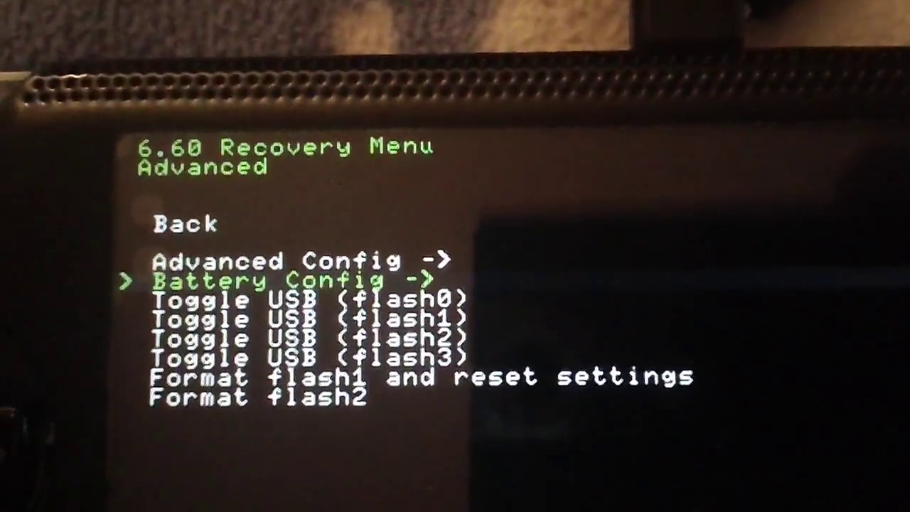
pyautogui.press('up')
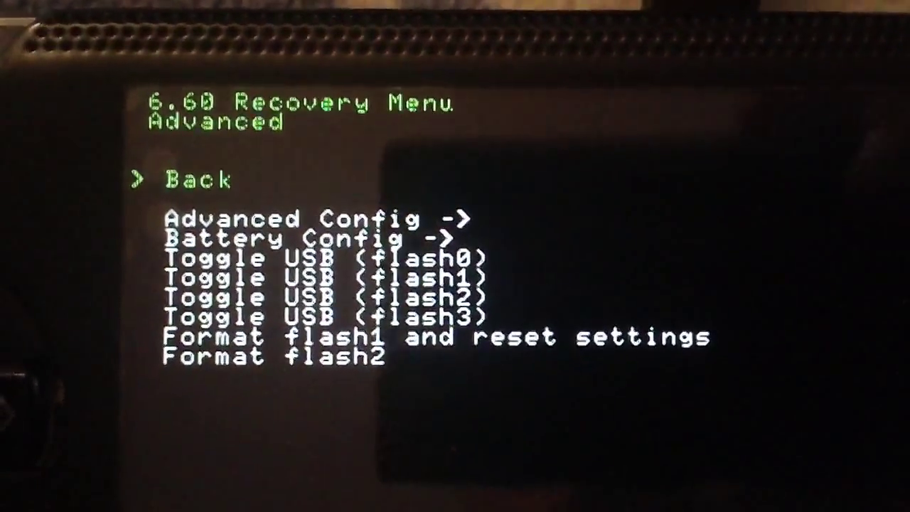